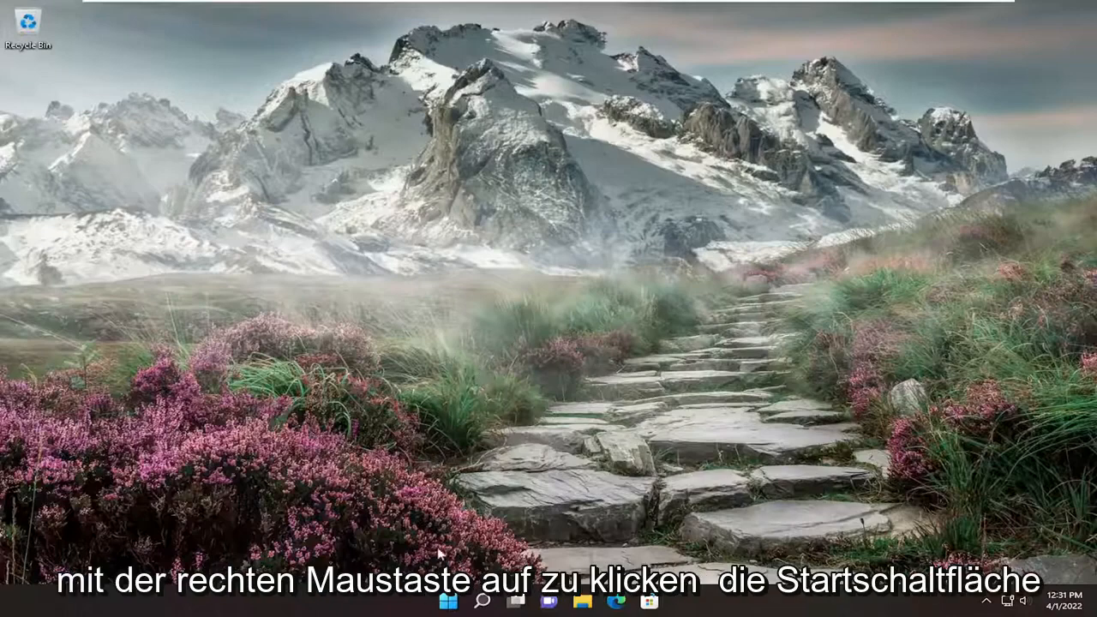
Open Task Manager from the Start button's right-click quick-access menu
{"action": "right_click", "coordinate": [442, 601]}
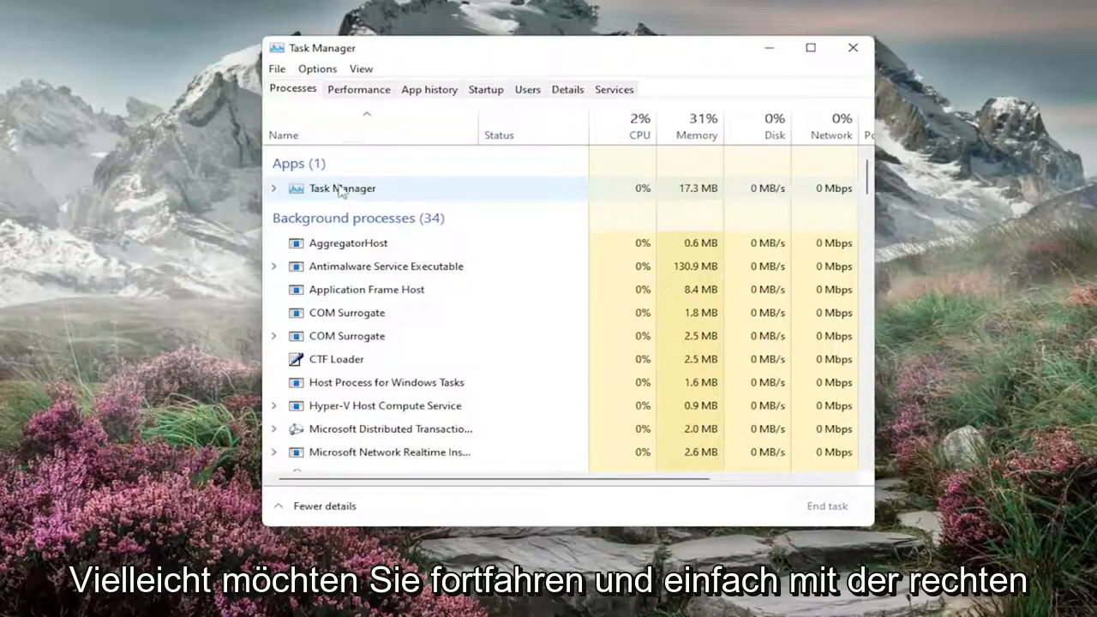
Check the Processes tab for leftover apps to end, leaving only Task Manager
{"action": "right_click", "coordinate": [342, 188]}
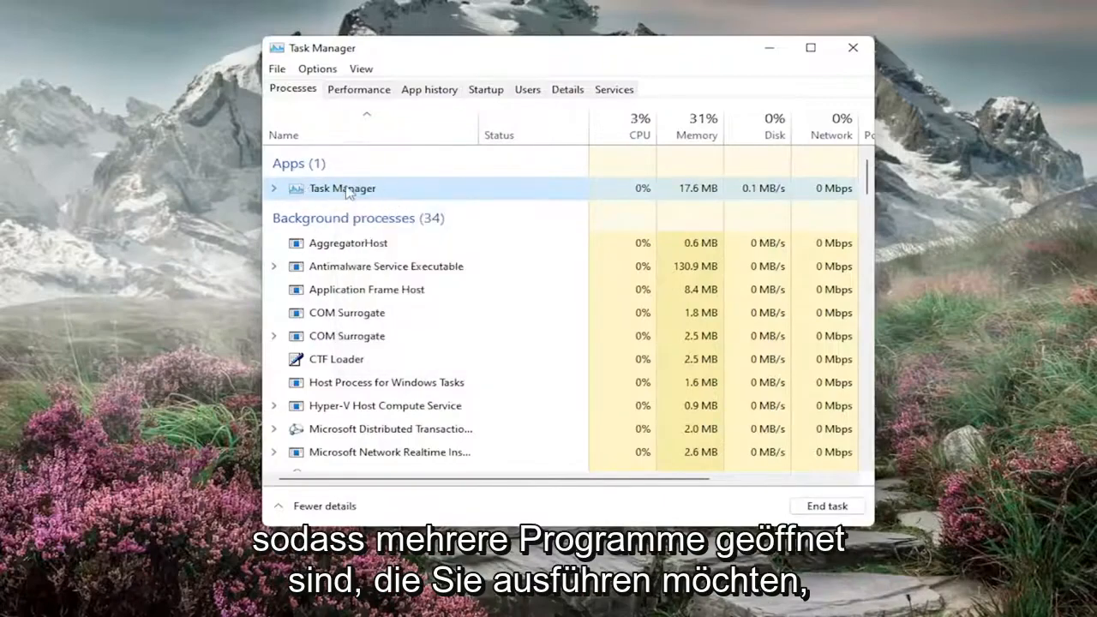
{"action": "mouse_move", "coordinate": [171, 480]}
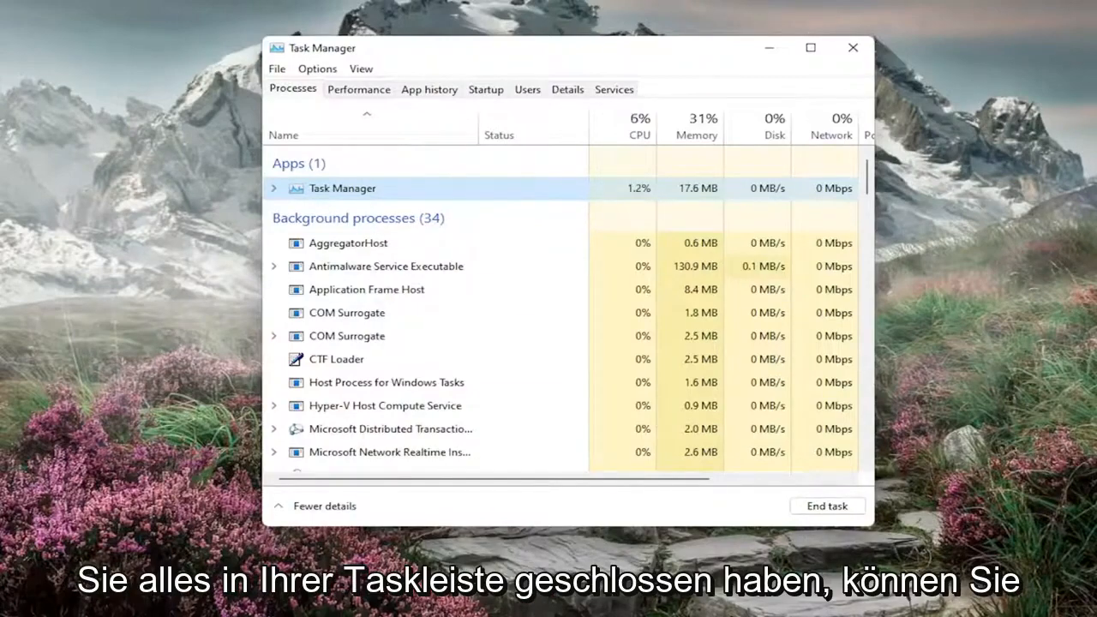
{"action": "right_click", "coordinate": [342, 188]}
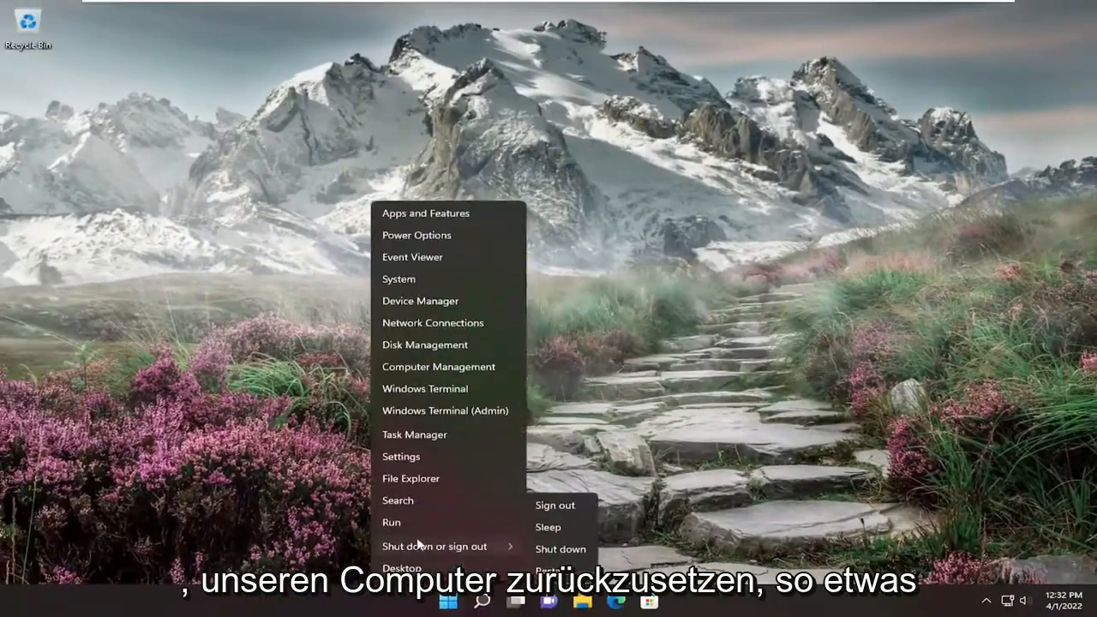
Choose Restart from the Shut down or sign out power options
{"action": "left_click", "coordinate": [555, 505]}
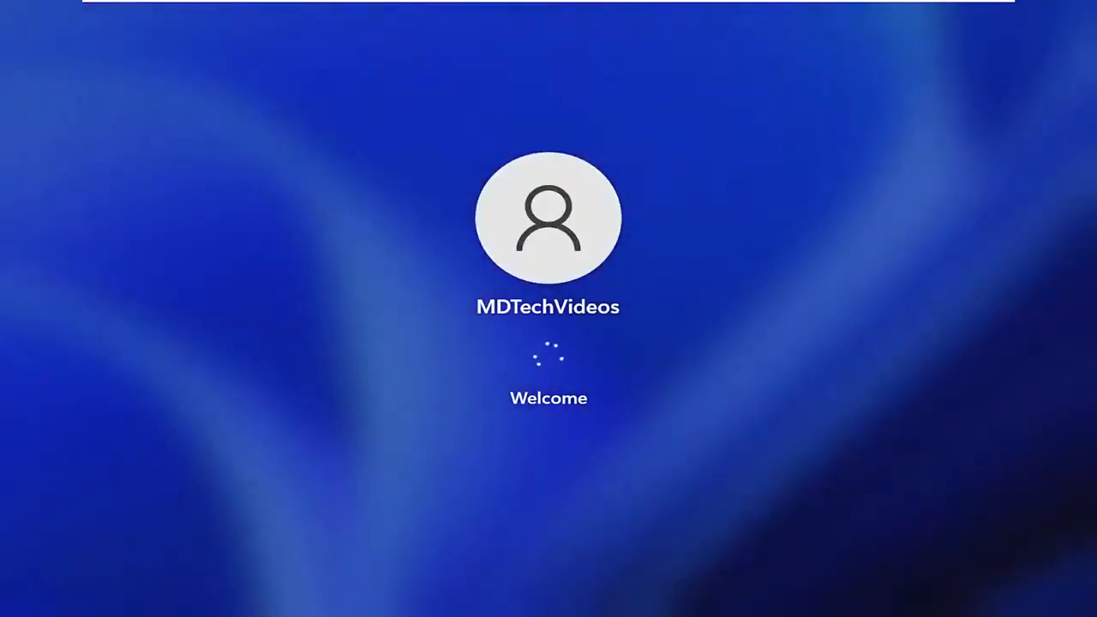